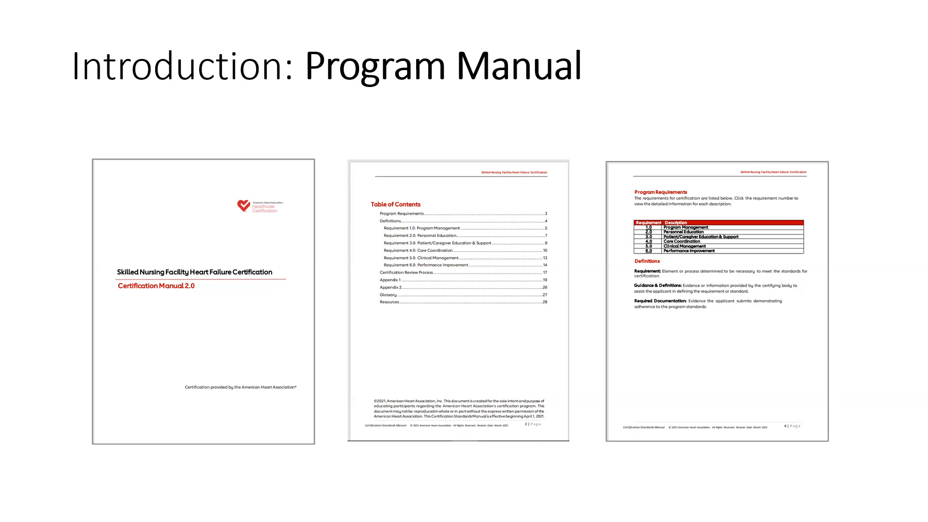
# Advance from the Program Manual slide to the 'Introduction: Gap Analysis' slide
pyautogui.press('right')
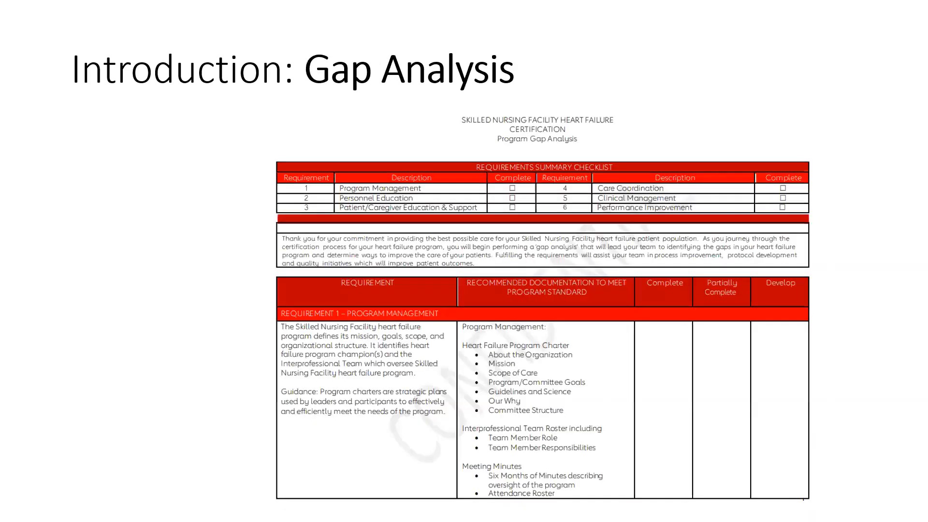